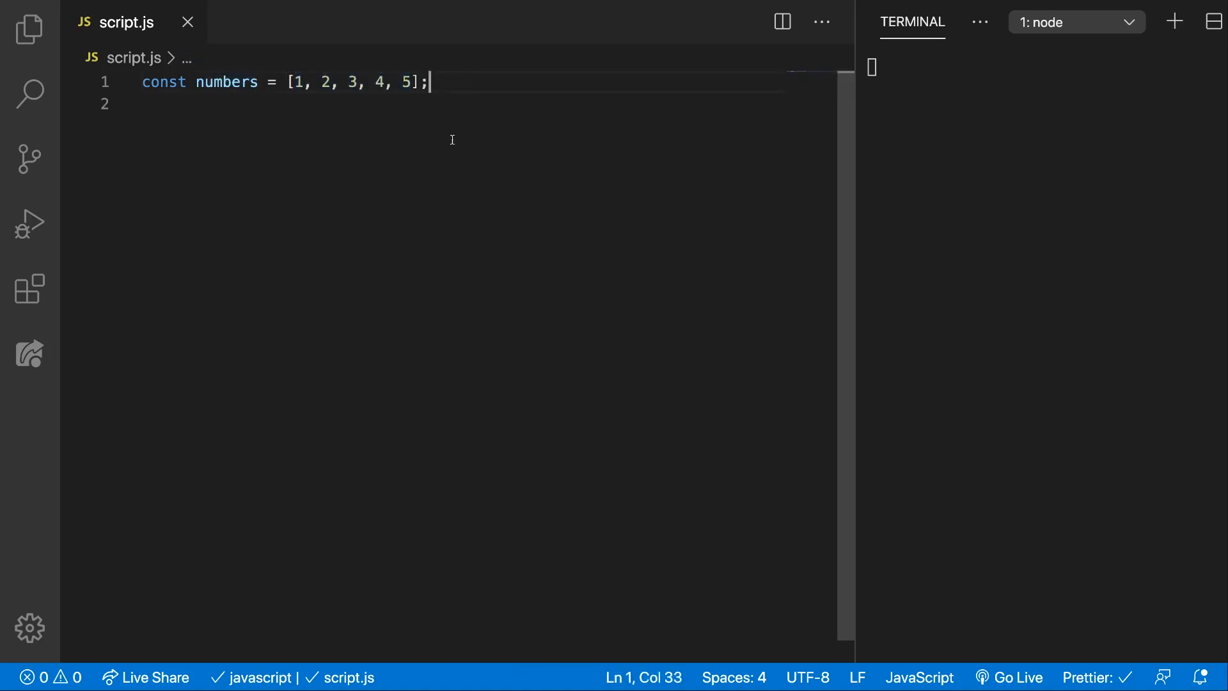
Add numbers.fill(0); and console.log(numbers); below the array declaration.
{"action": "key", "text": "enter"}
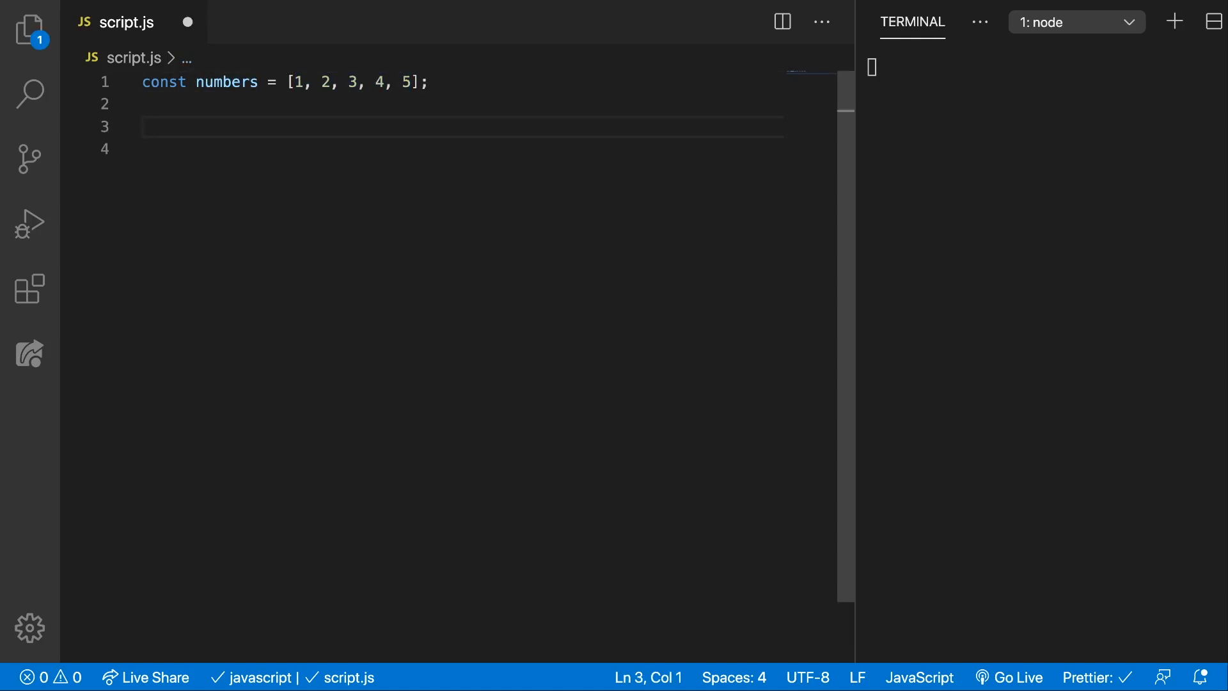
{"action": "type", "text": "numbers"}
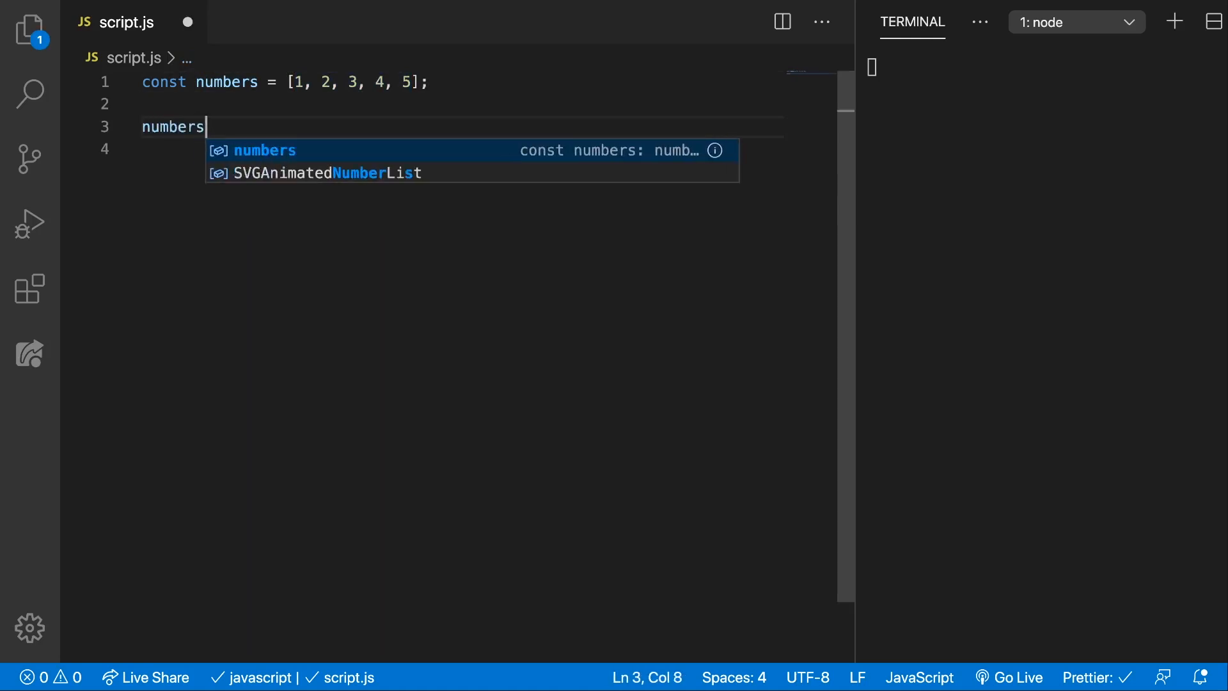
{"action": "type", "text": ".fill(0);"}
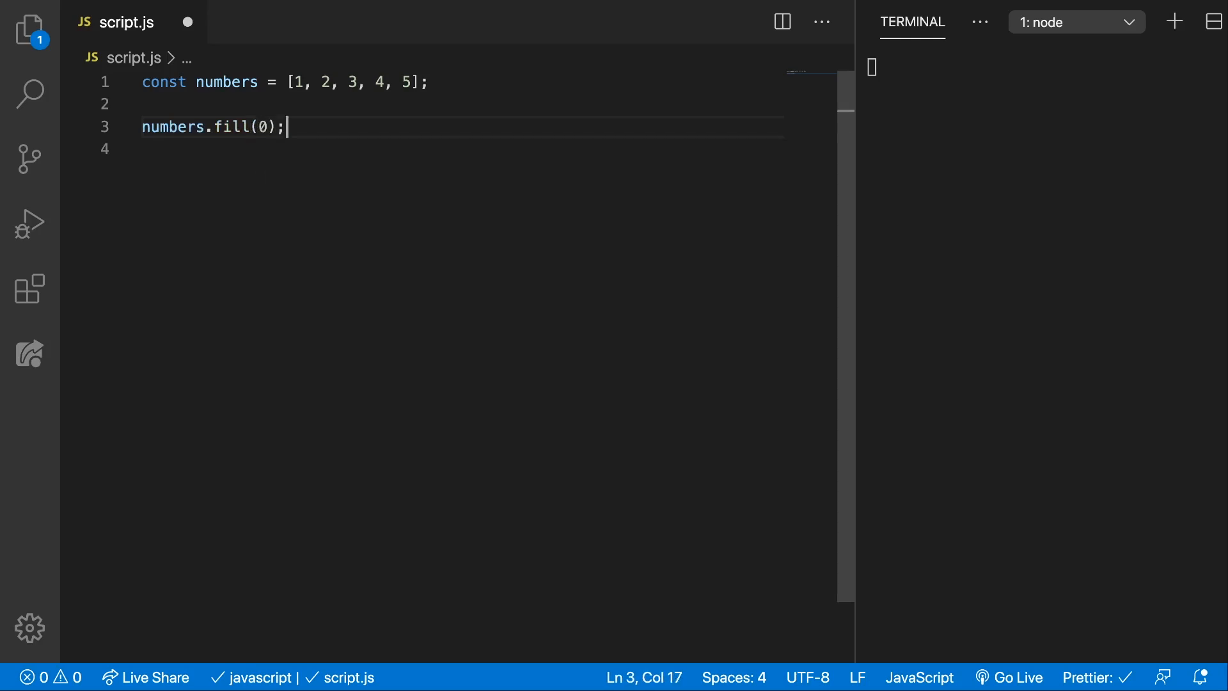
{"action": "type", "text": "console.log"}
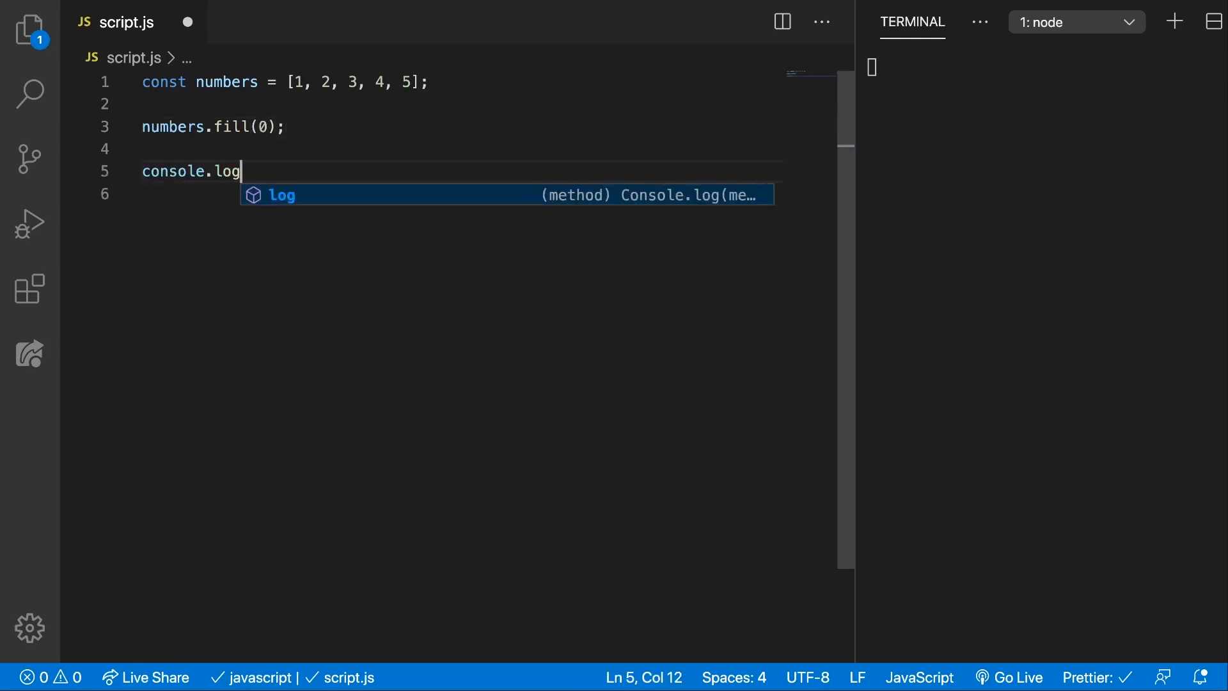
{"action": "type", "text": "(numbers);"}
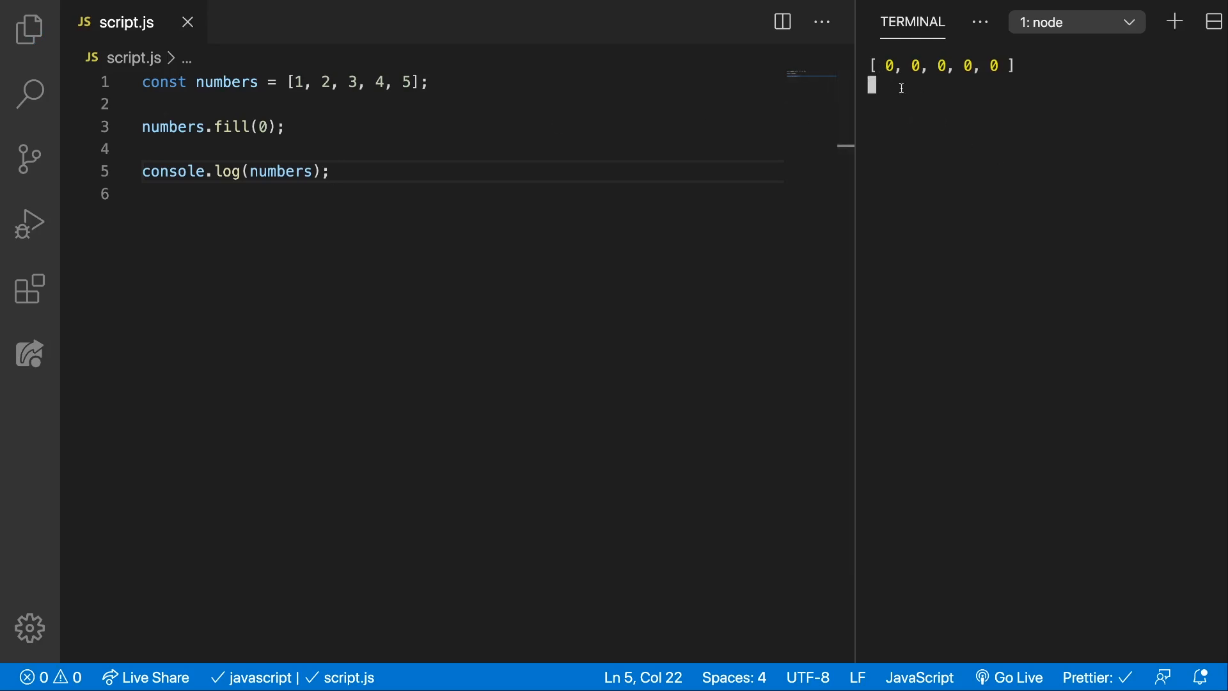
{"action": "mouse_move", "coordinate": [933, 94]}
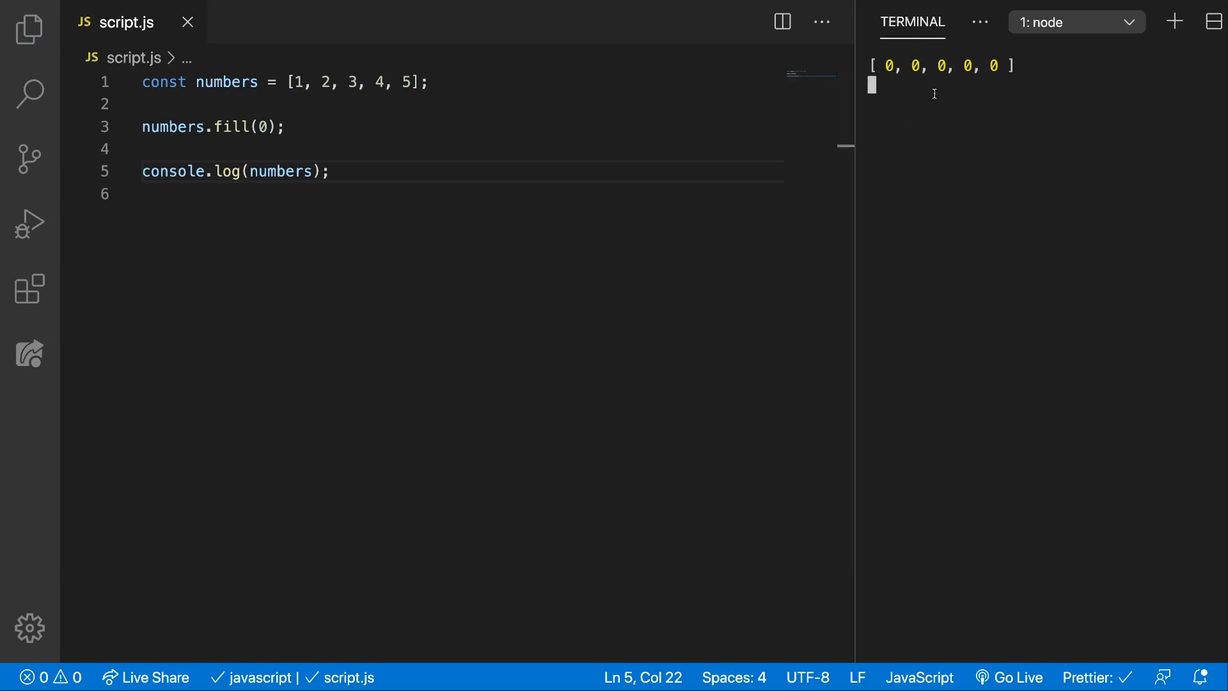
Run script.js with node so the terminal prints [ 0, 0, 0, 0, 0 ].
{"action": "key", "text": "ctrl+p"}
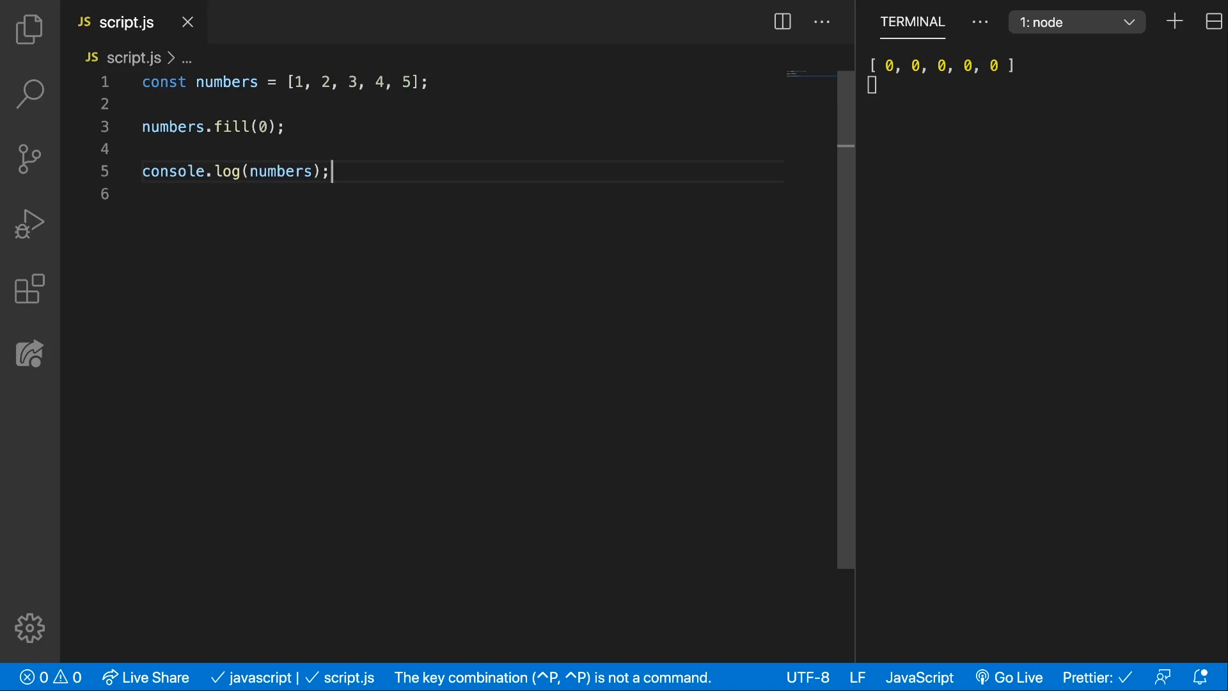
{"action": "key", "text": "ctrl+p"}
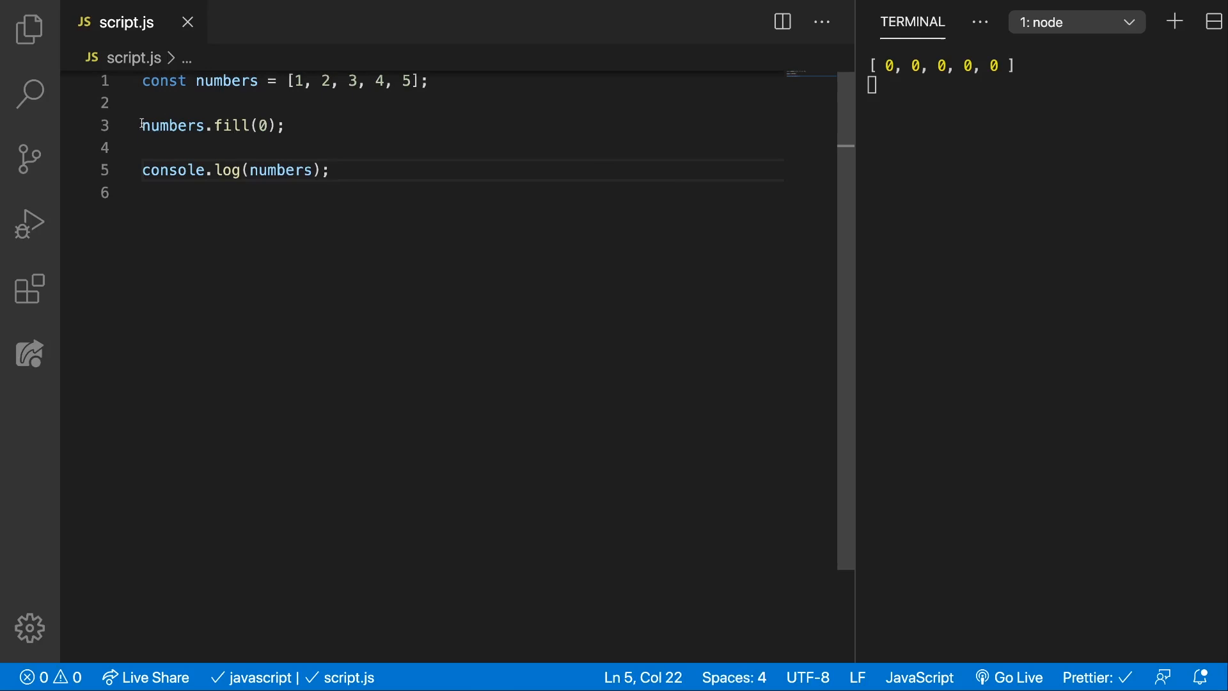
Change line 3 to const num2 = numbers.fill(0); so the result is stored.
{"action": "type", "text": "const num"}
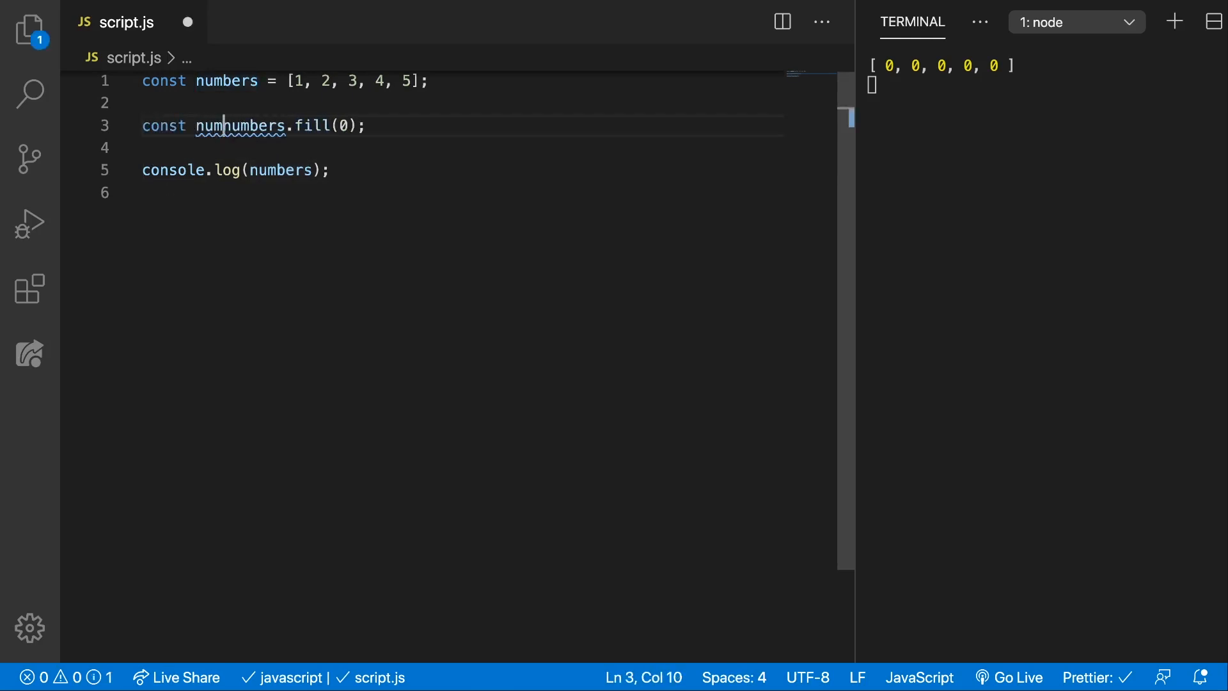
{"action": "type", "text": "2 ="}
{"action": "left_click", "coordinate": [461, 192]}
{"action": "type", "text": "console.log(num2);"}
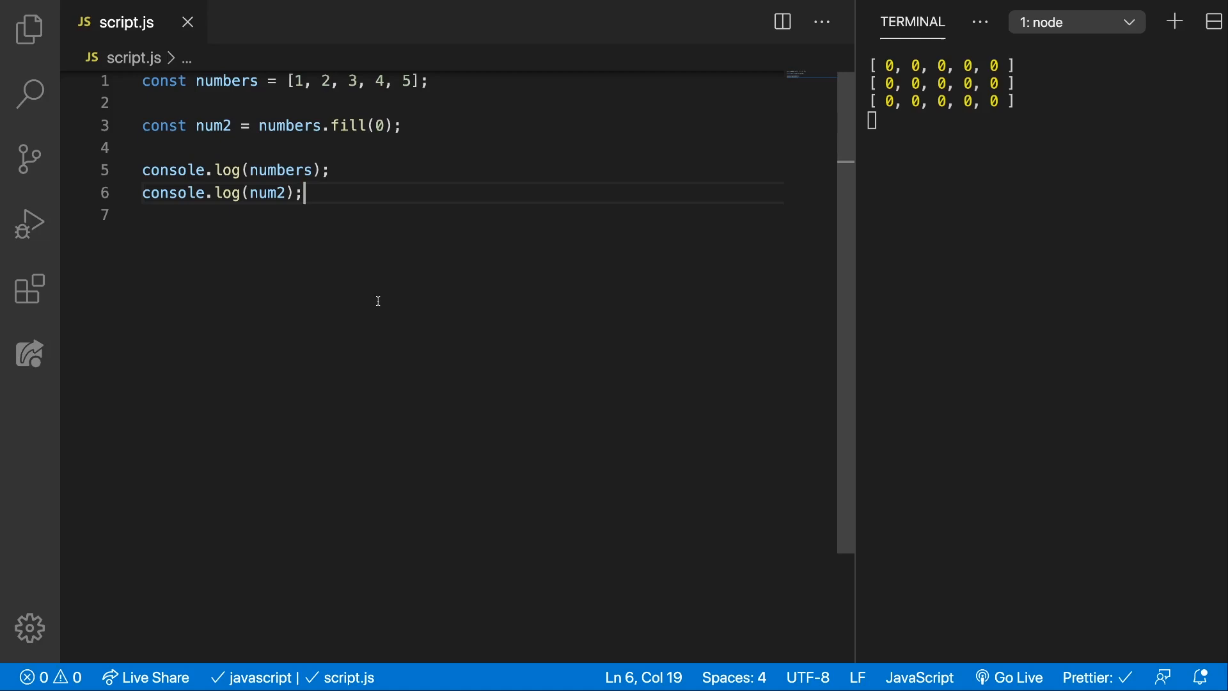
{"action": "mouse_move", "coordinate": [400, 277]}
{"action": "type", "text": ", "}
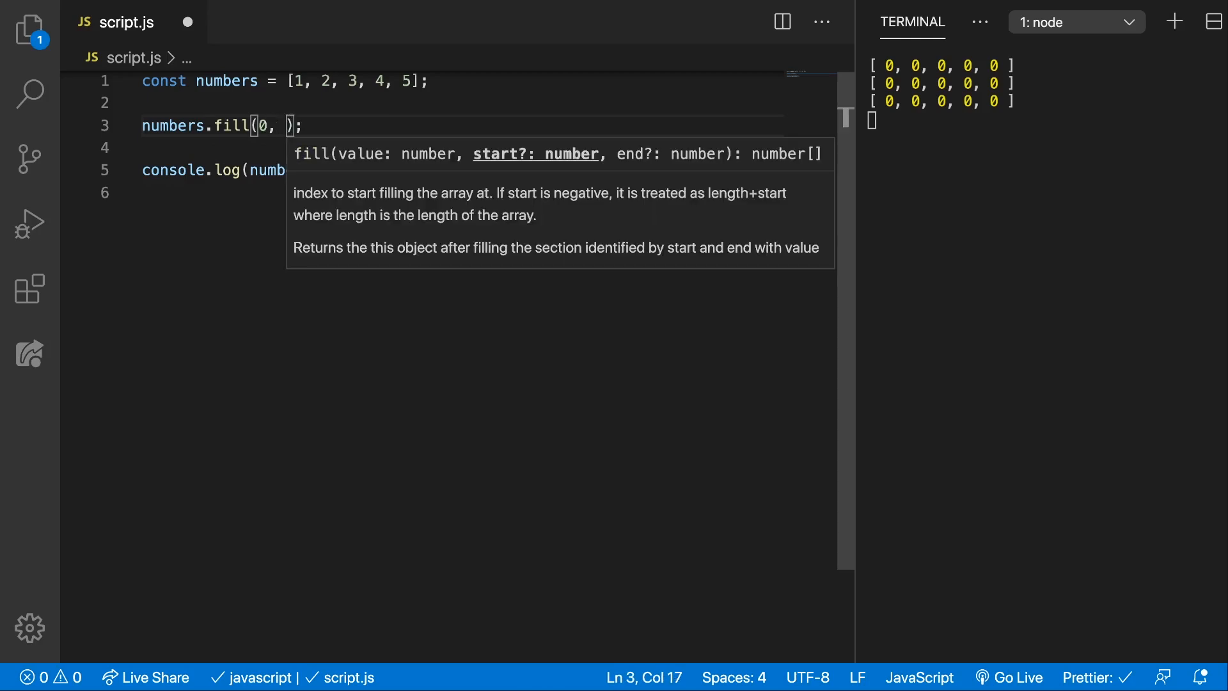
Change the call to numbers.fill(0, 1, 4), then select its extra arguments for removal.
{"action": "type", "text": "1,"}
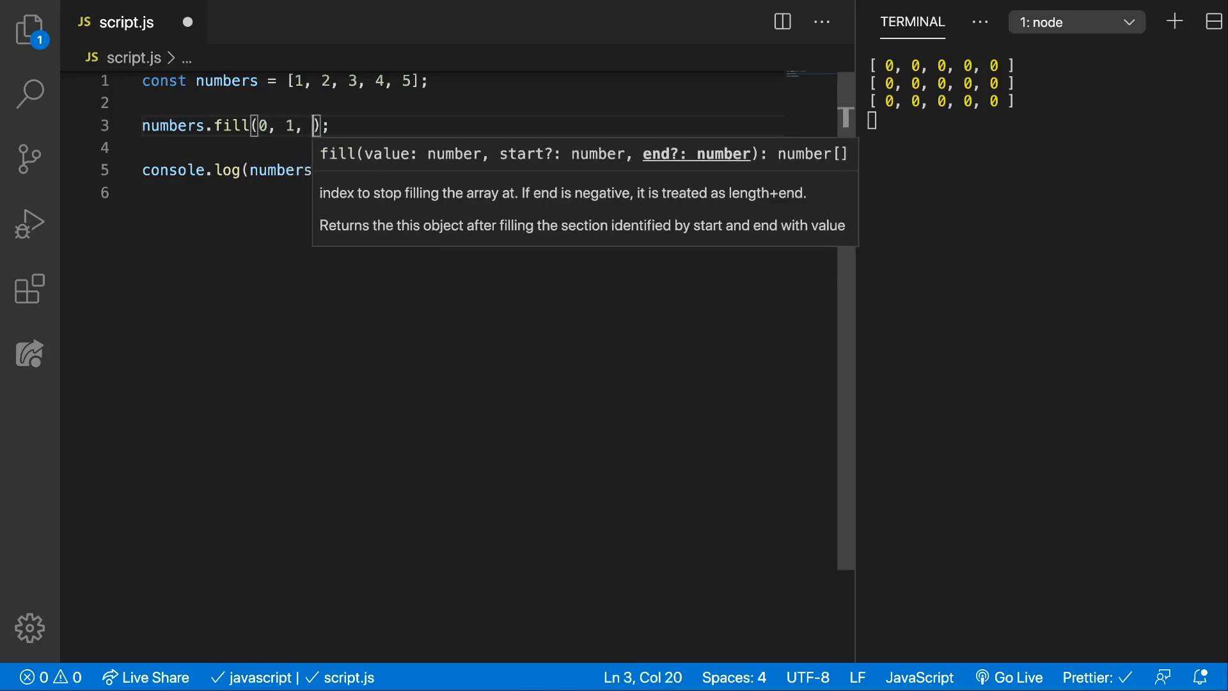
{"action": "type", "text": "4"}
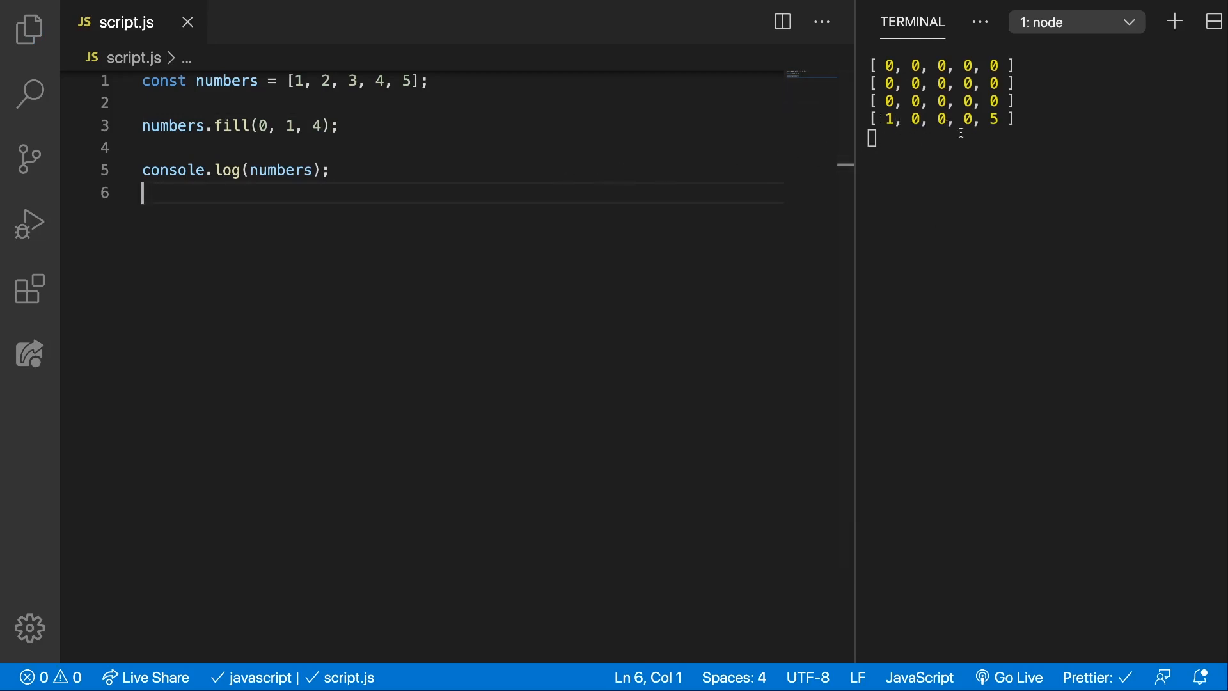
{"action": "left_click", "coordinate": [314, 125]}
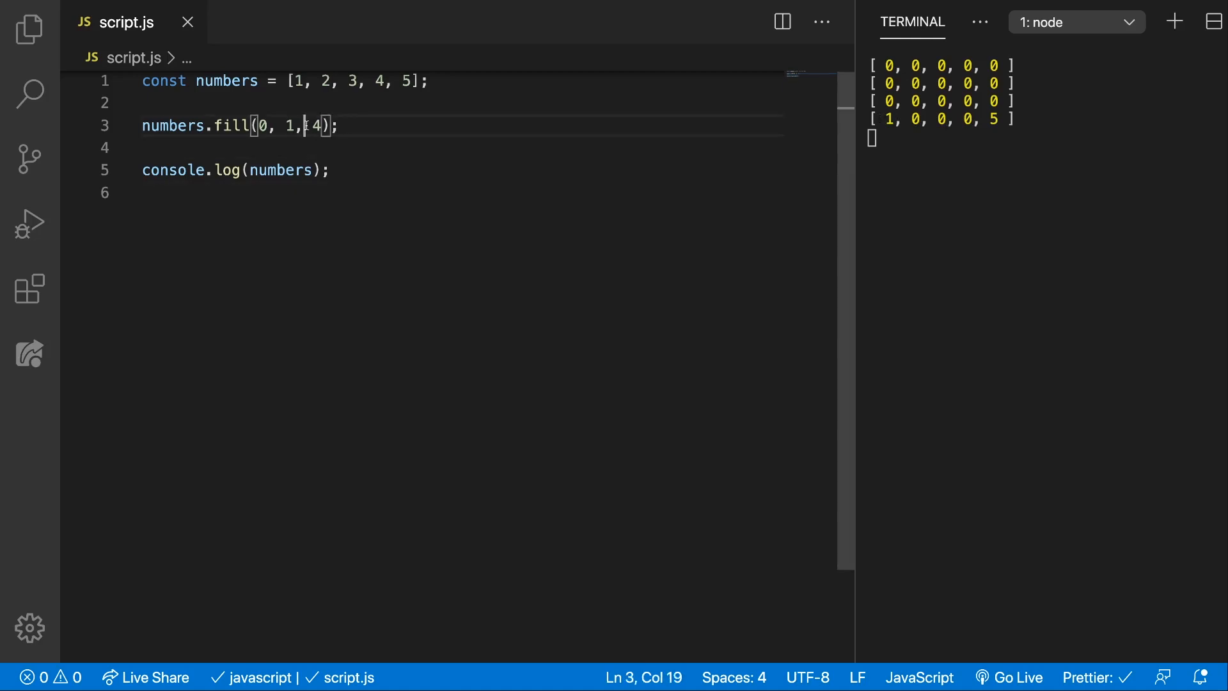
{"action": "double_click", "coordinate": [318, 126]}
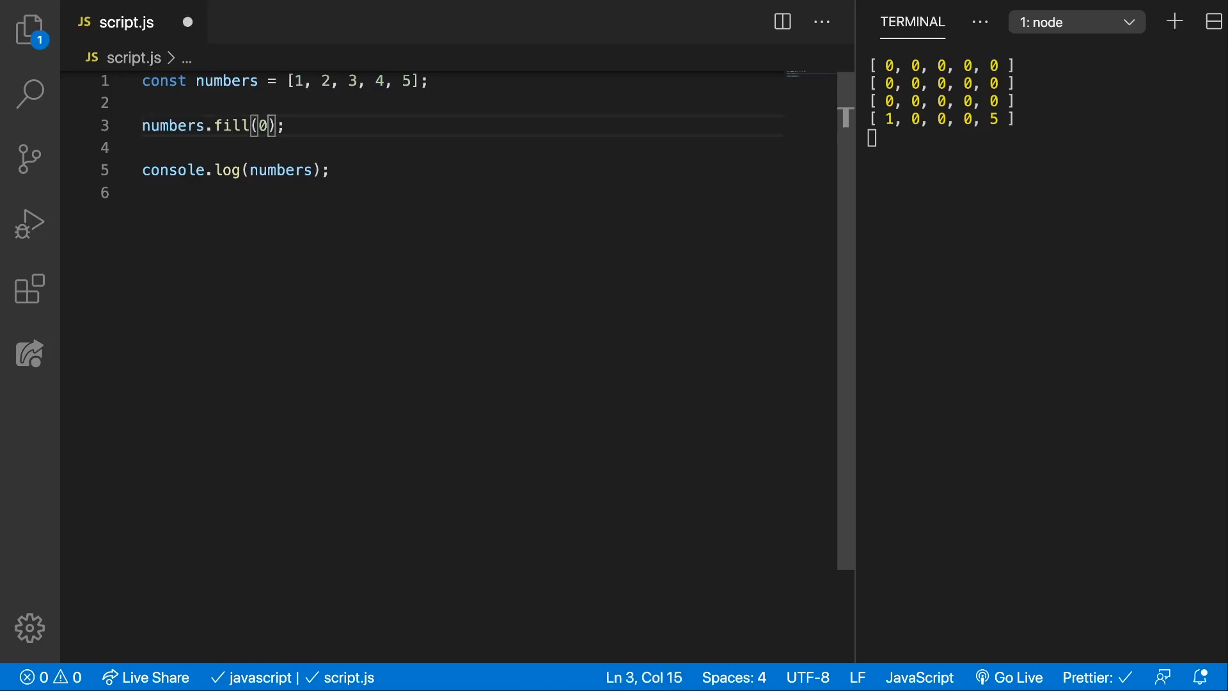
Rerun script.js with the plain fill(0) so the terminal logs the zero-filled array.
{"action": "key", "text": "ctrl+p"}
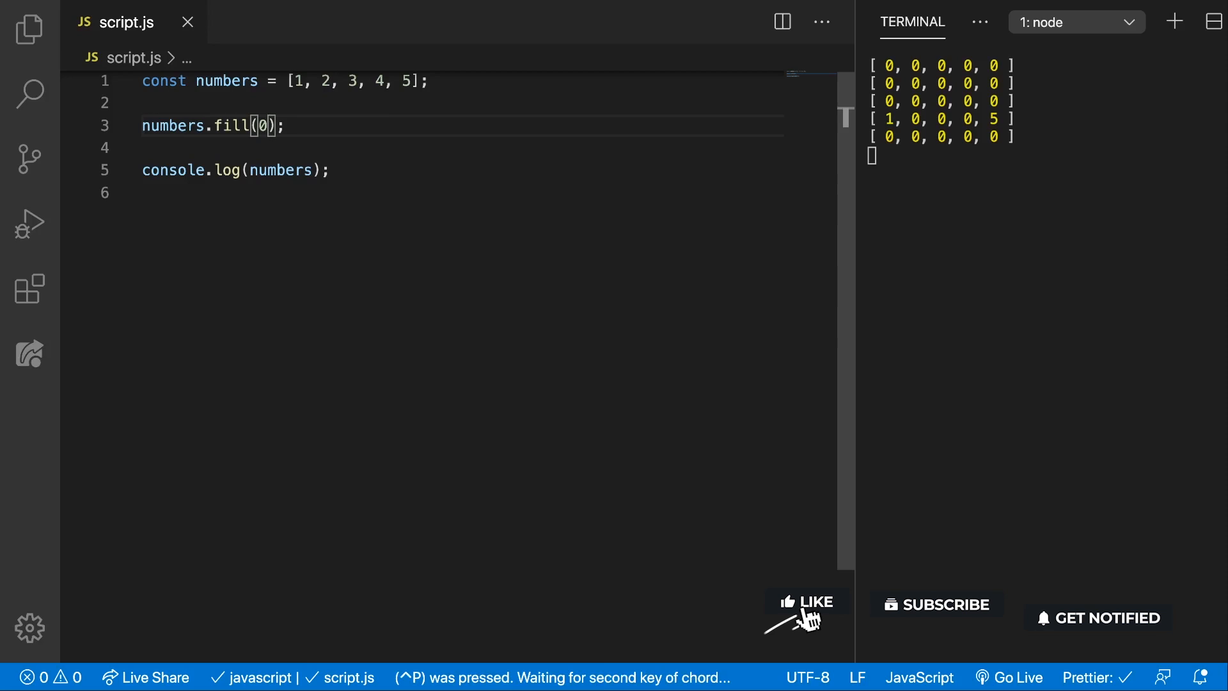
{"action": "left_click", "coordinate": [804, 602]}
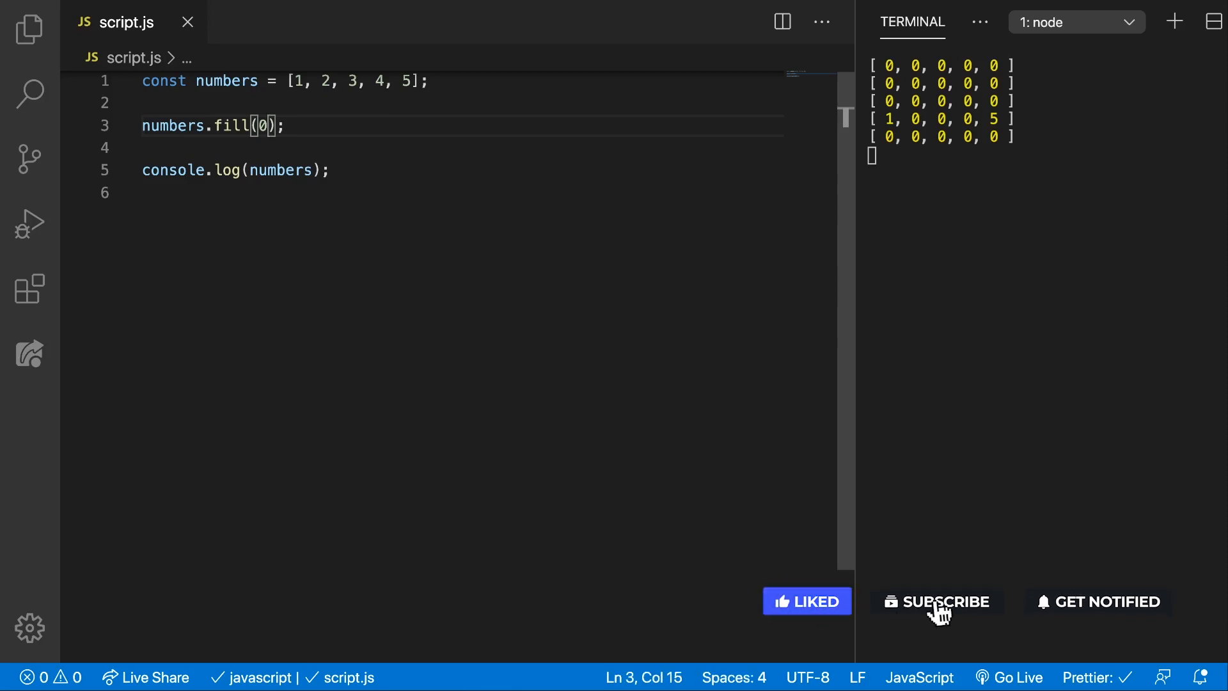
{"action": "left_click", "coordinate": [936, 601]}
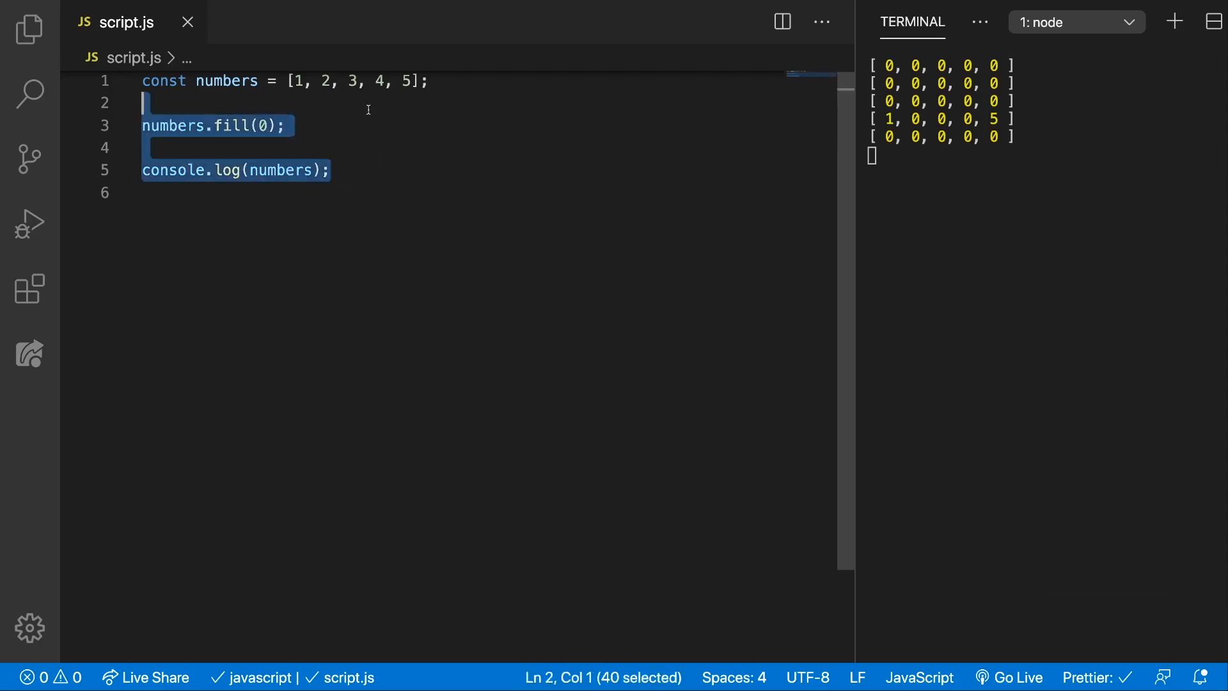
Clear the terminal output with the clear command.
{"action": "type", "text": "clear"}
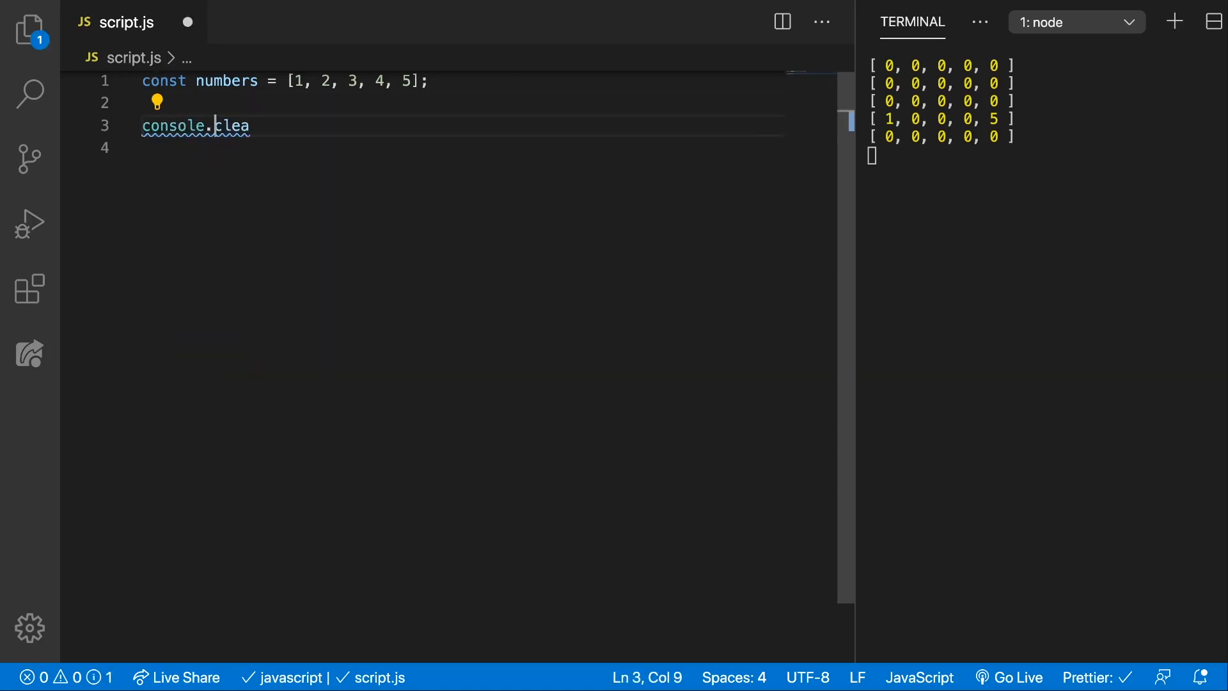
{"action": "type", "text": "r()"}
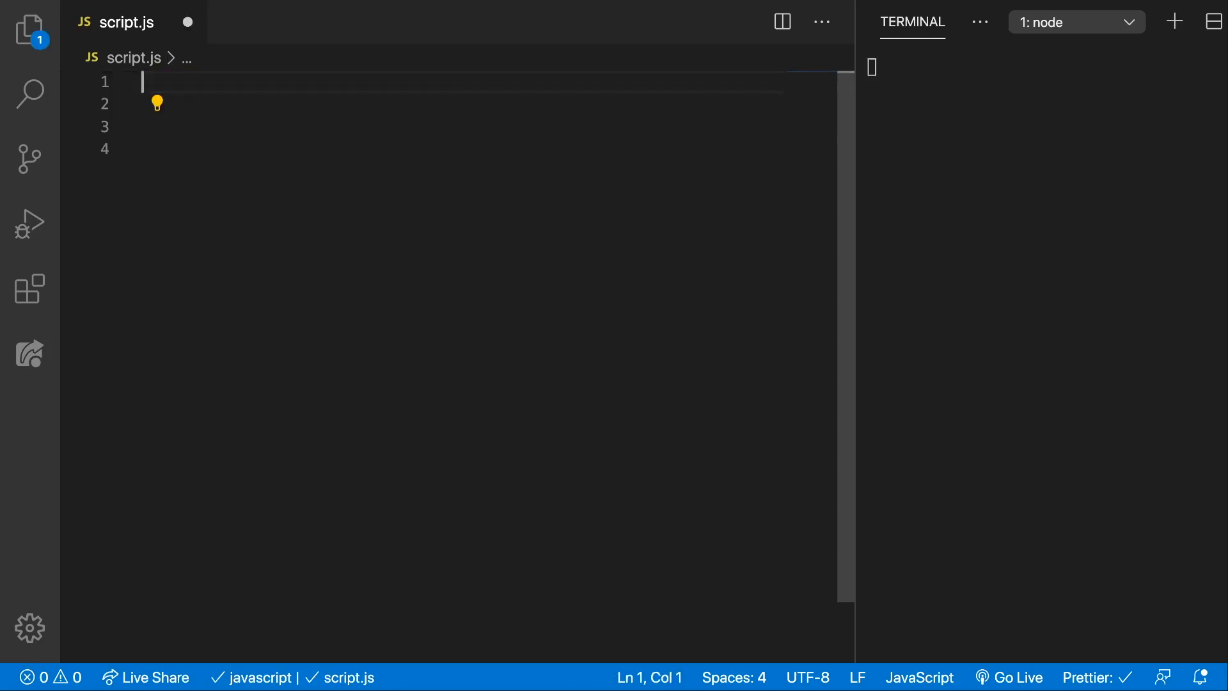
Declare function fillInNumbers(n) { with its opening brace.
{"action": "type", "text": "function"}
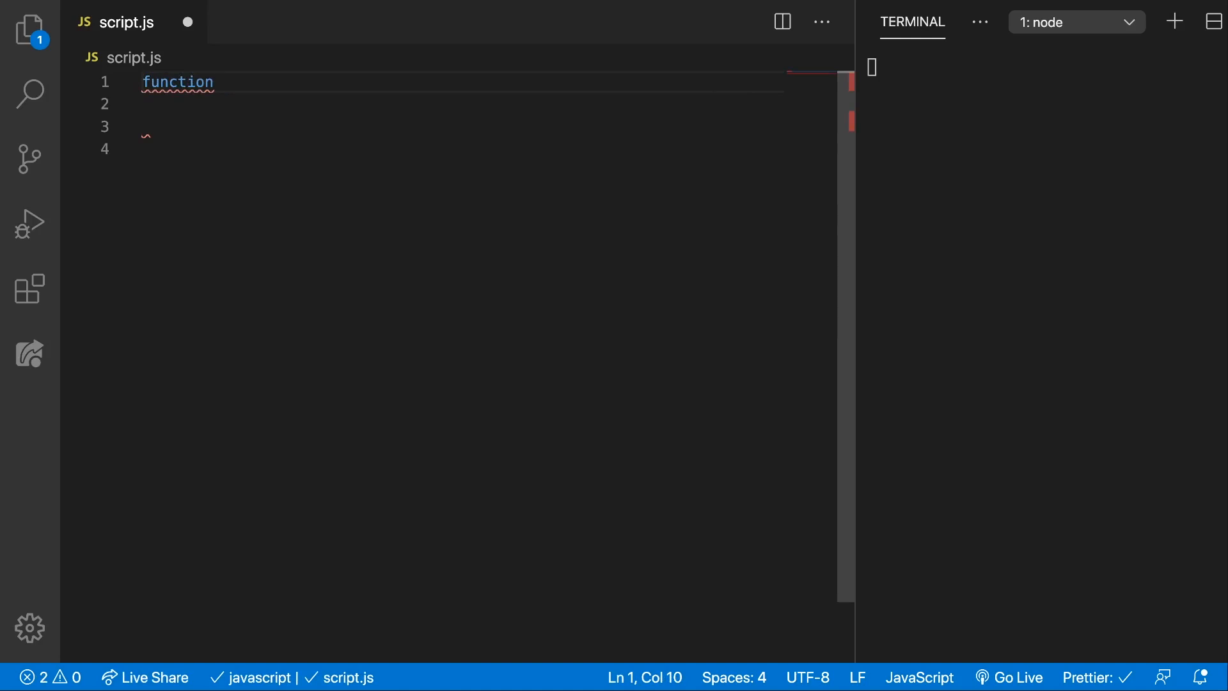
{"action": "type", "text": "fill"}
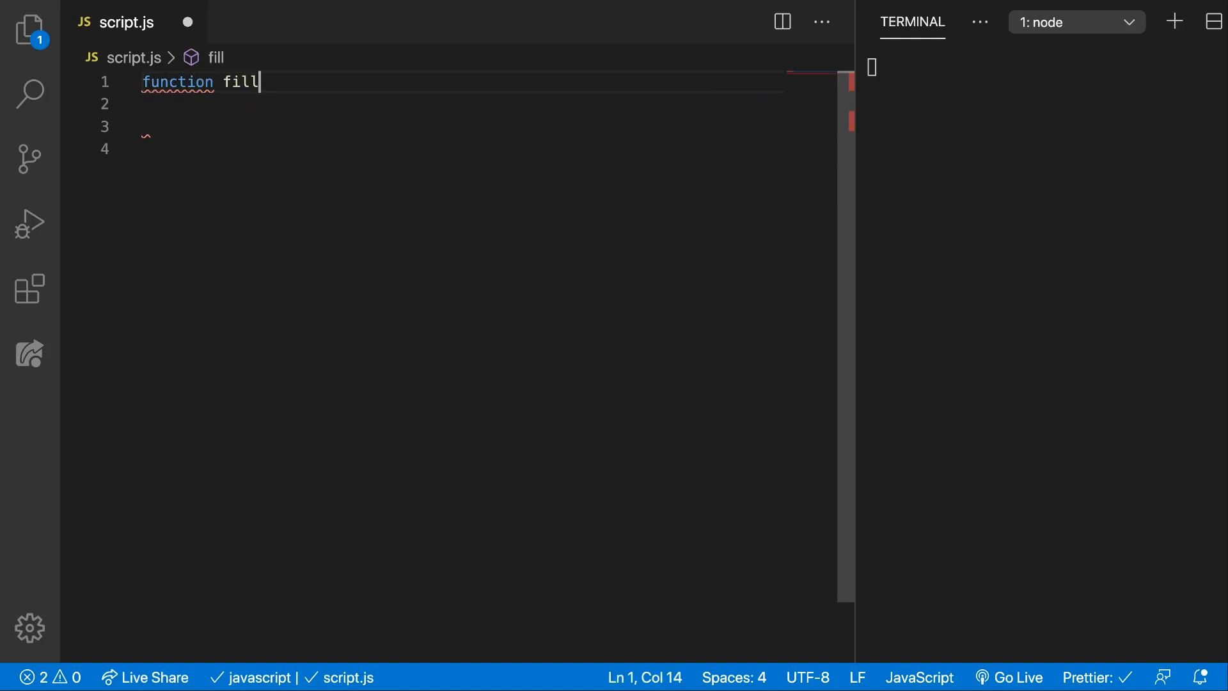
{"action": "type", "text": "InNumbers"}
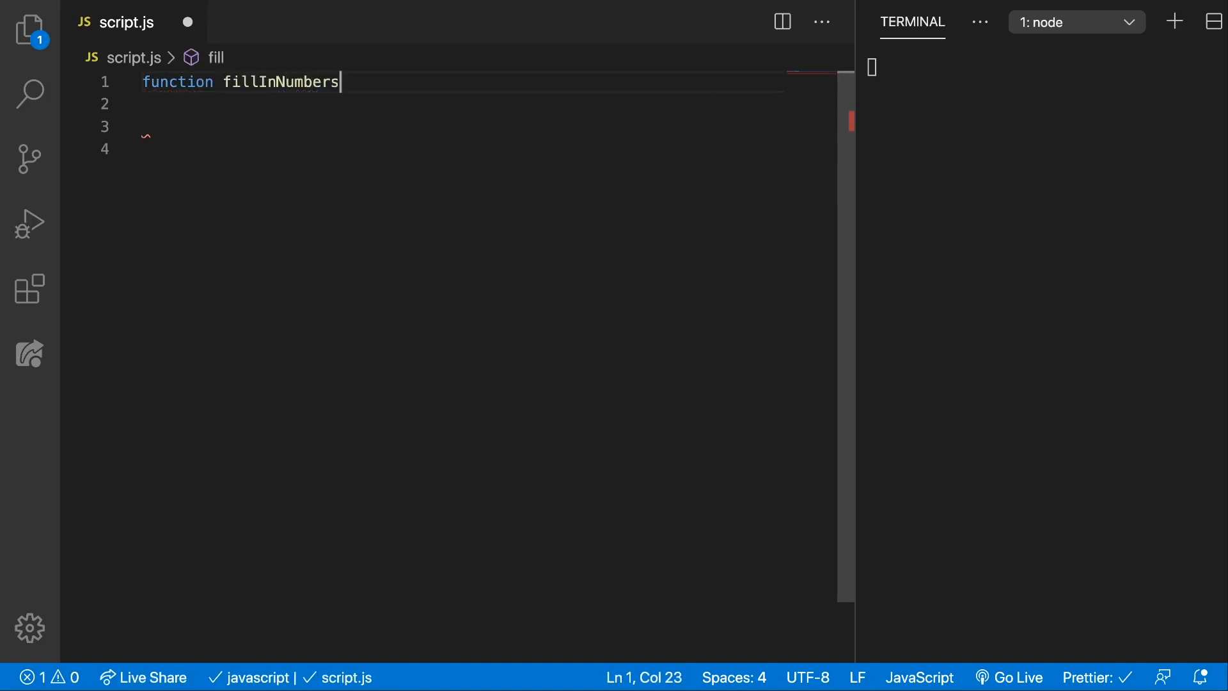
{"action": "type", "text": "(n"}
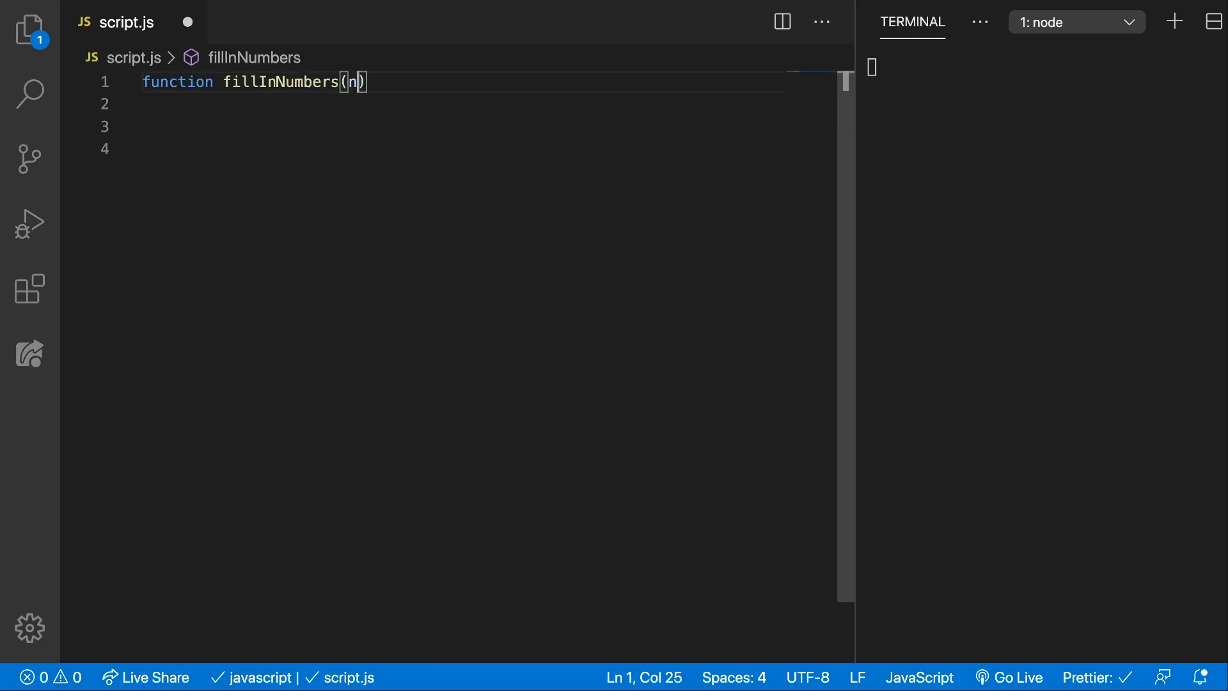
{"action": "type", "text": "{"}
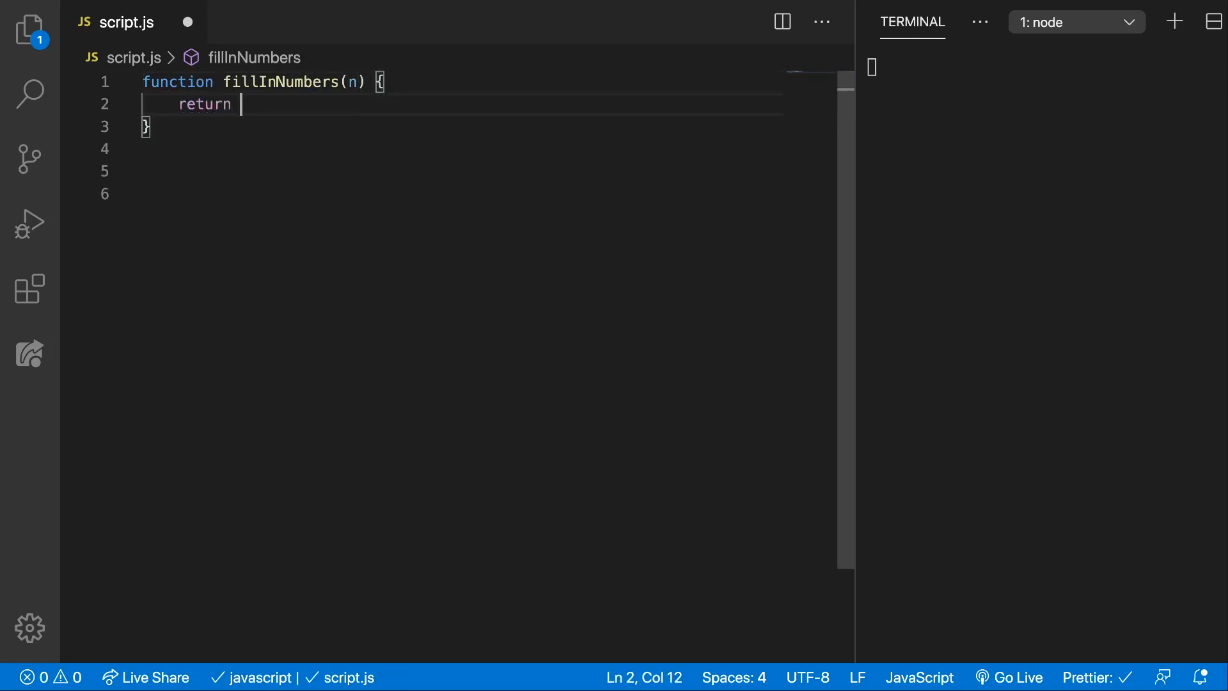
Return Array(n).fill(0).map((_, idx) => idx + 1) inside the function body.
{"action": "type", "text": "Array("}
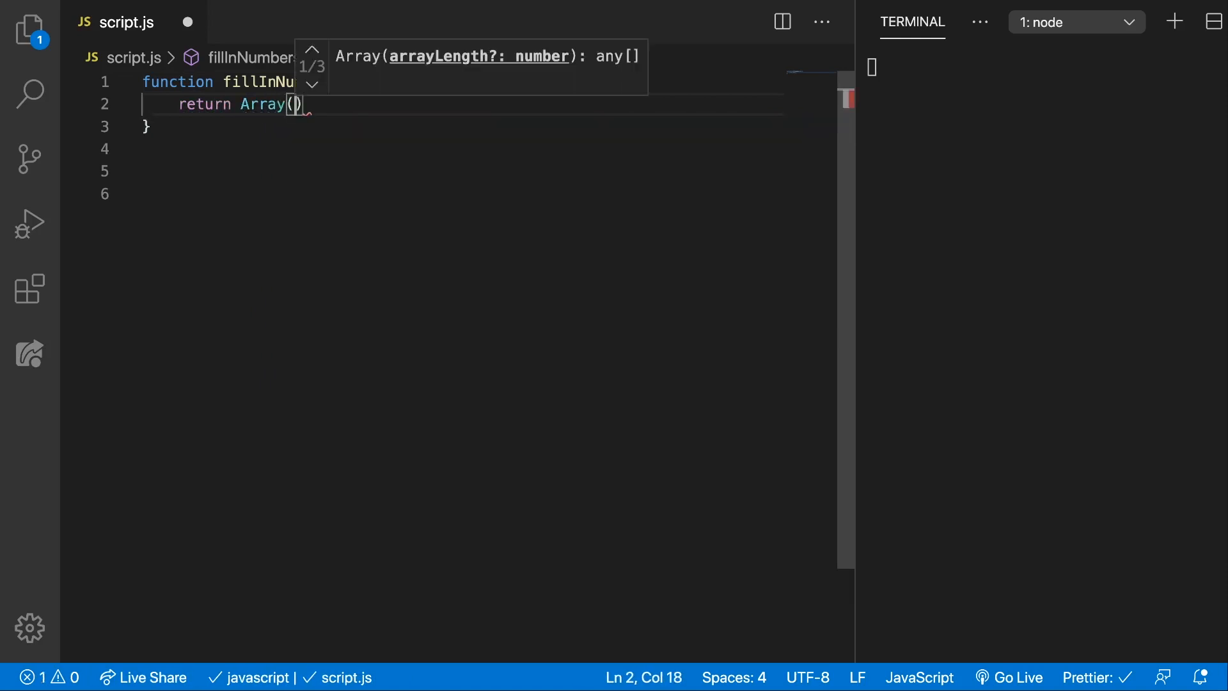
{"action": "type", "text": "n).fill("}
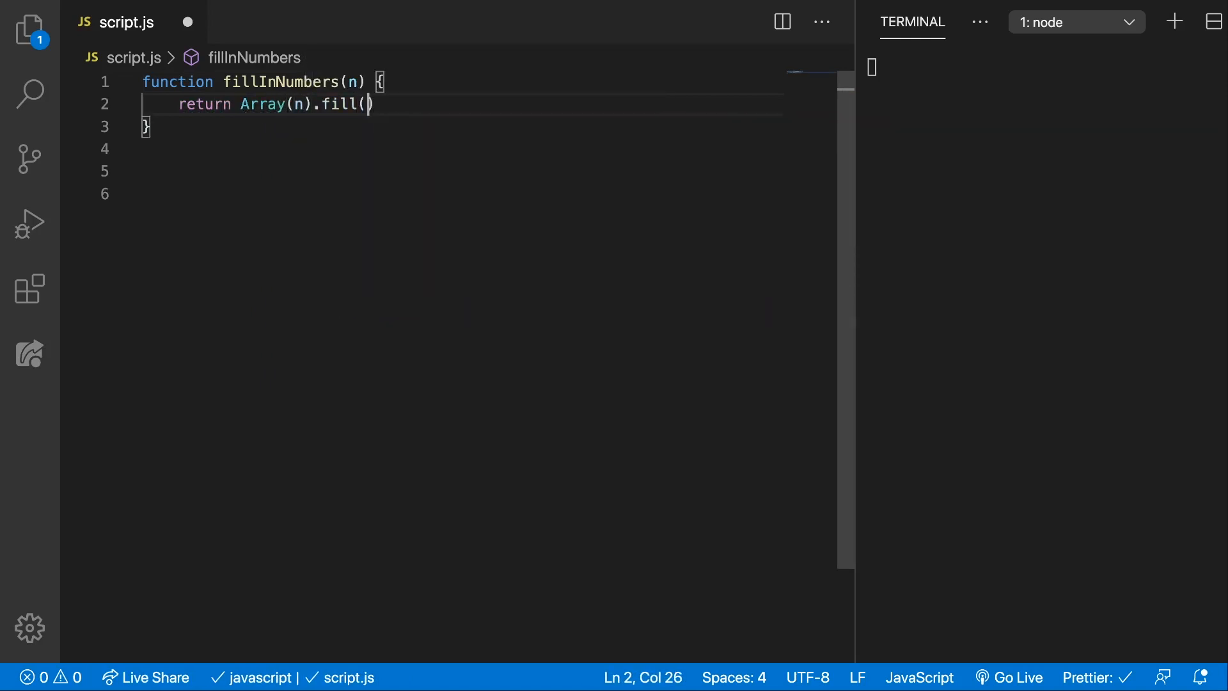
{"action": "type", "text": "("}
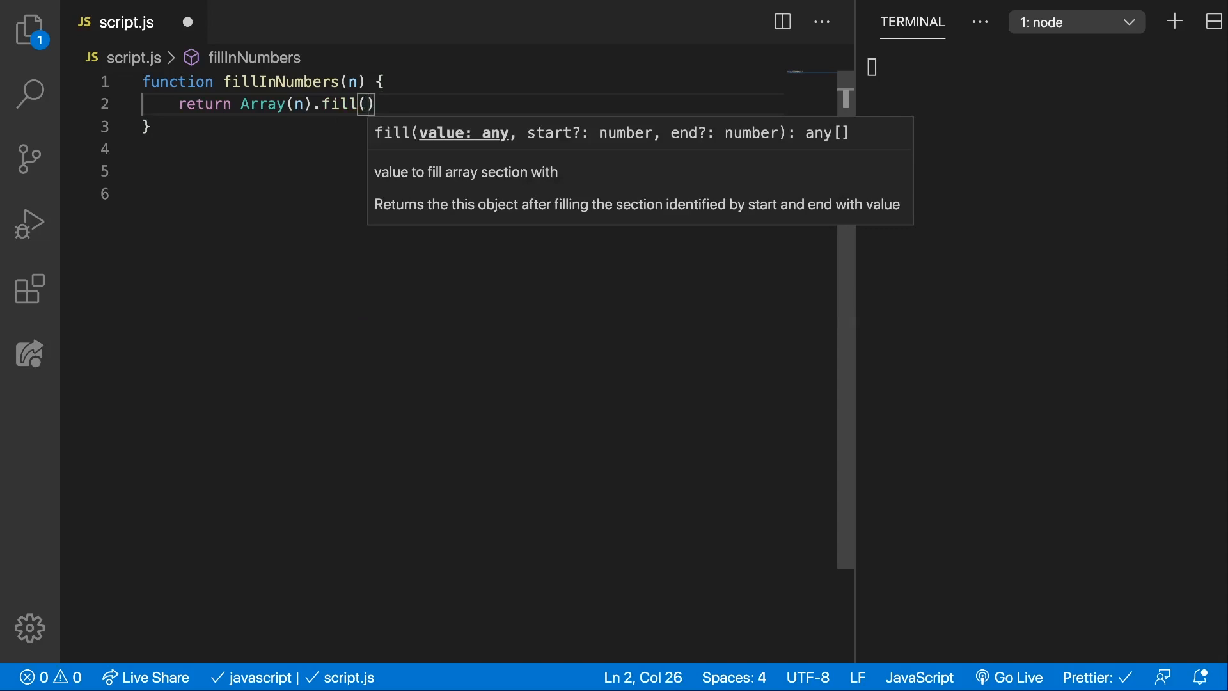
{"action": "type", "text": "0).map"}
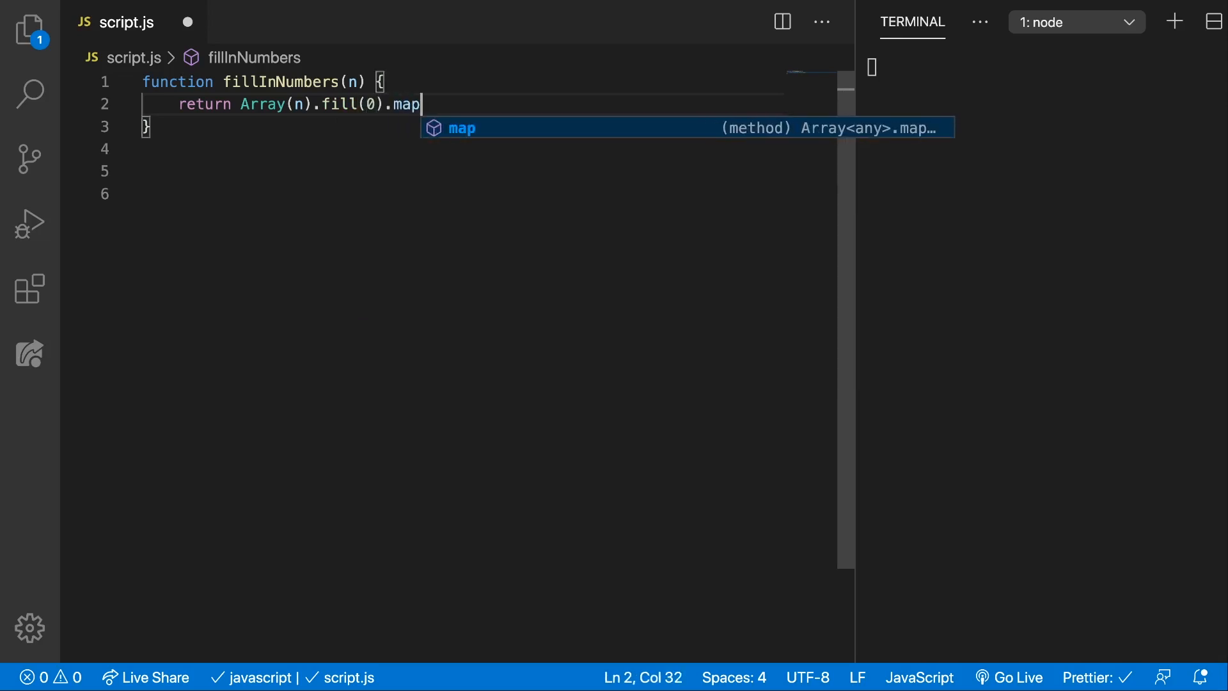
{"action": "type", "text": "(_, idx) ="}
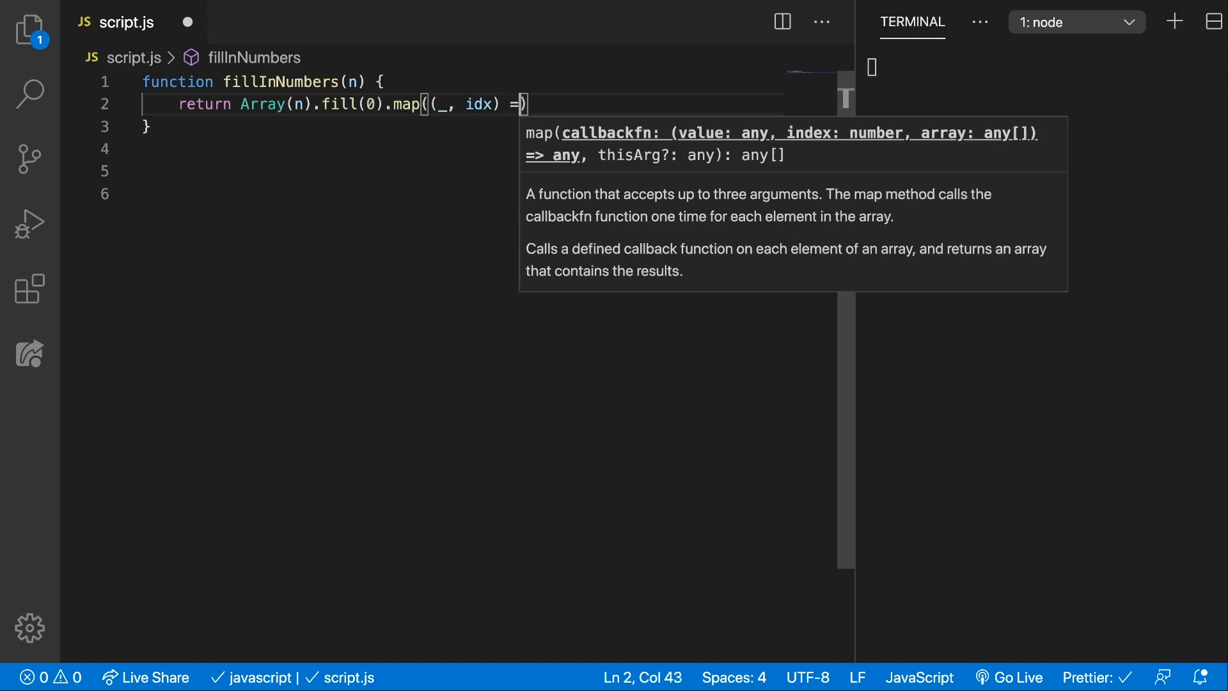
{"action": "type", "text": "idx + 1"}
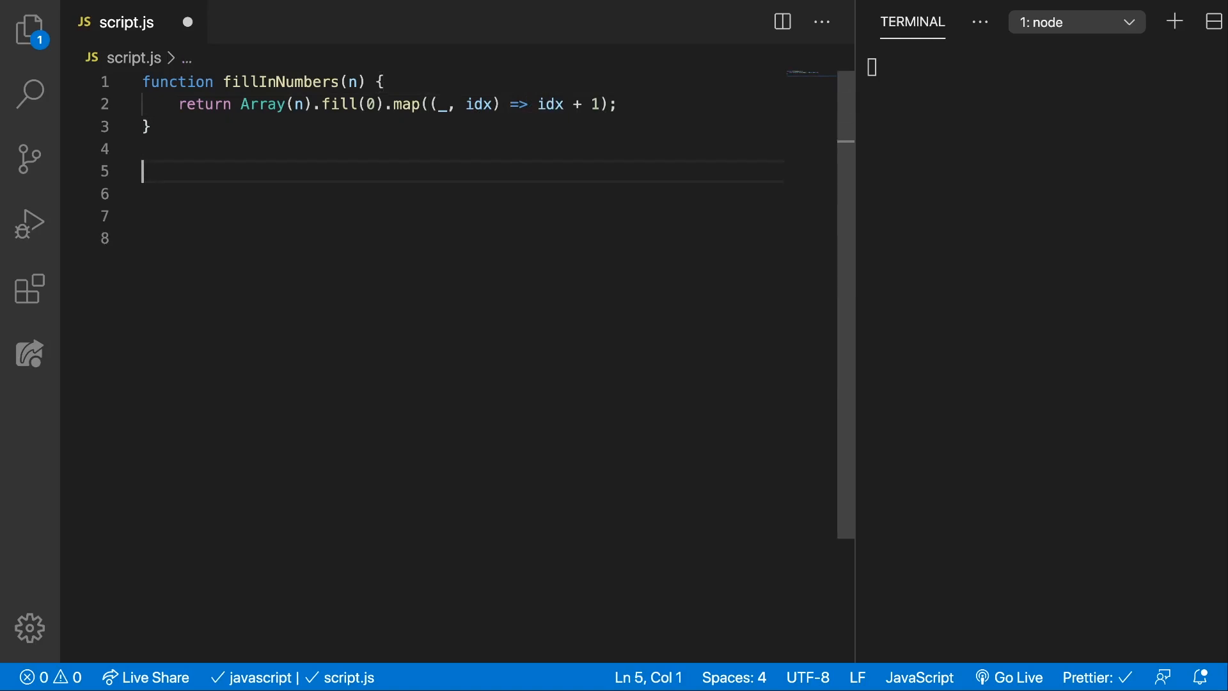
Log fillInNumbers(10) so running the script prints the numbers 1 to 10.
{"action": "type", "text": "console.log(fi"}
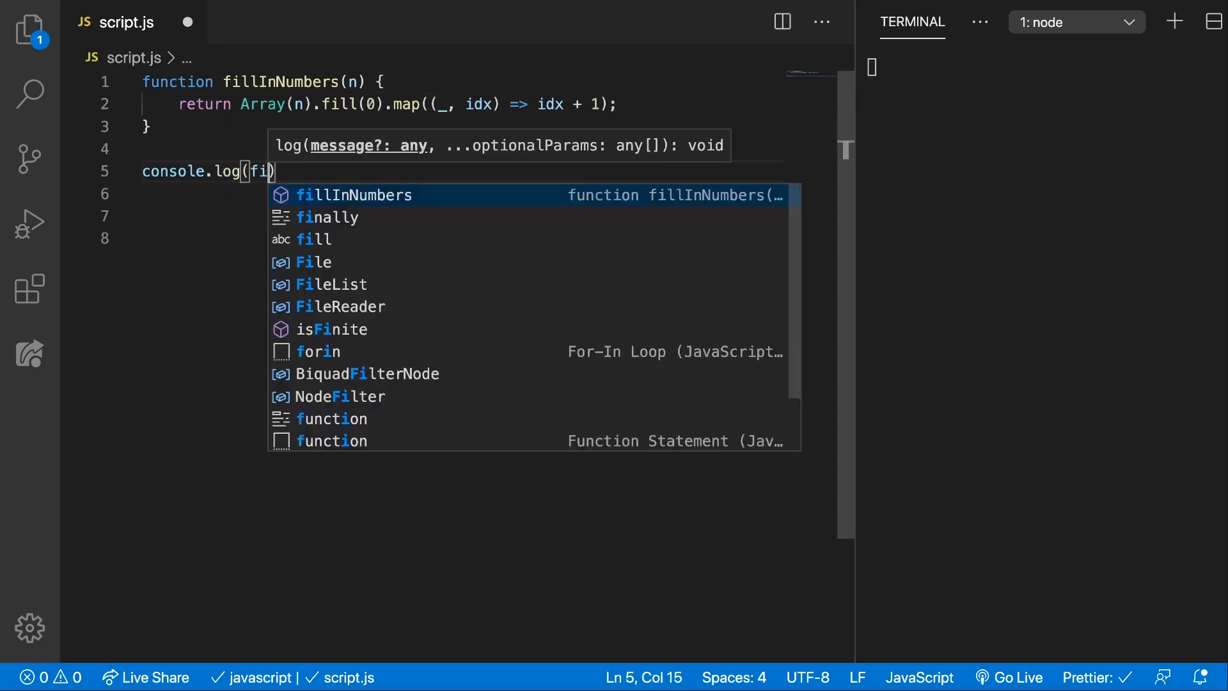
{"action": "type", "text": "llIn"}
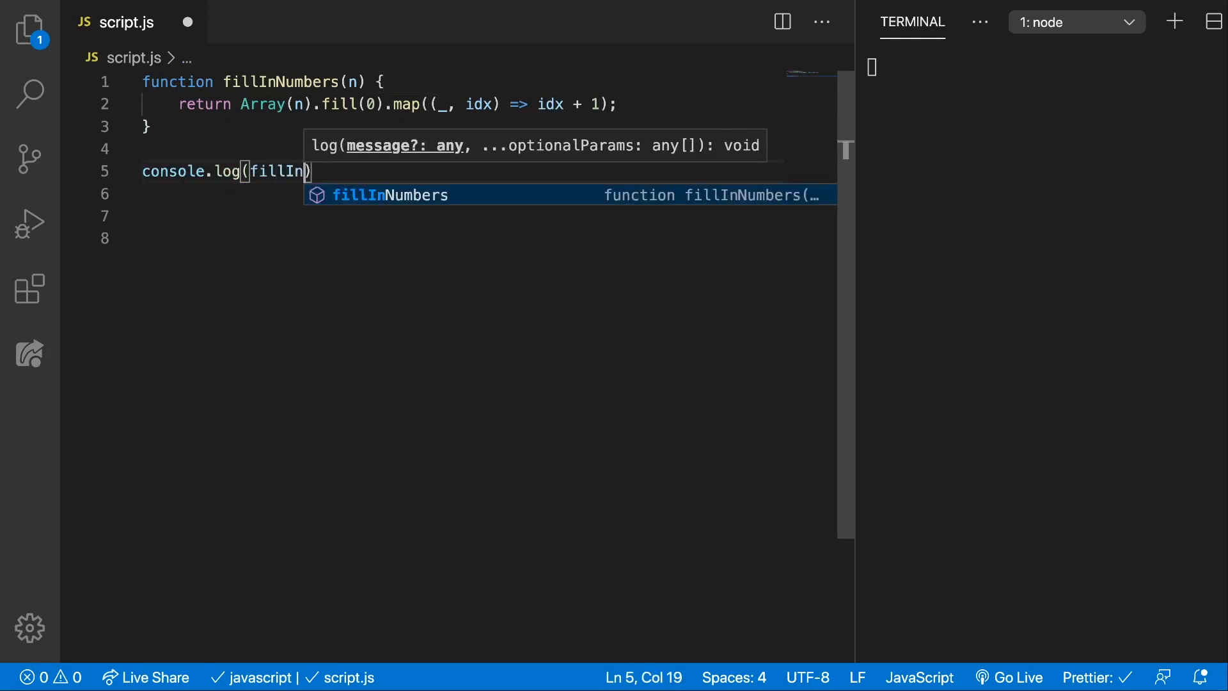
{"action": "type", "text": "Numbers(10"}
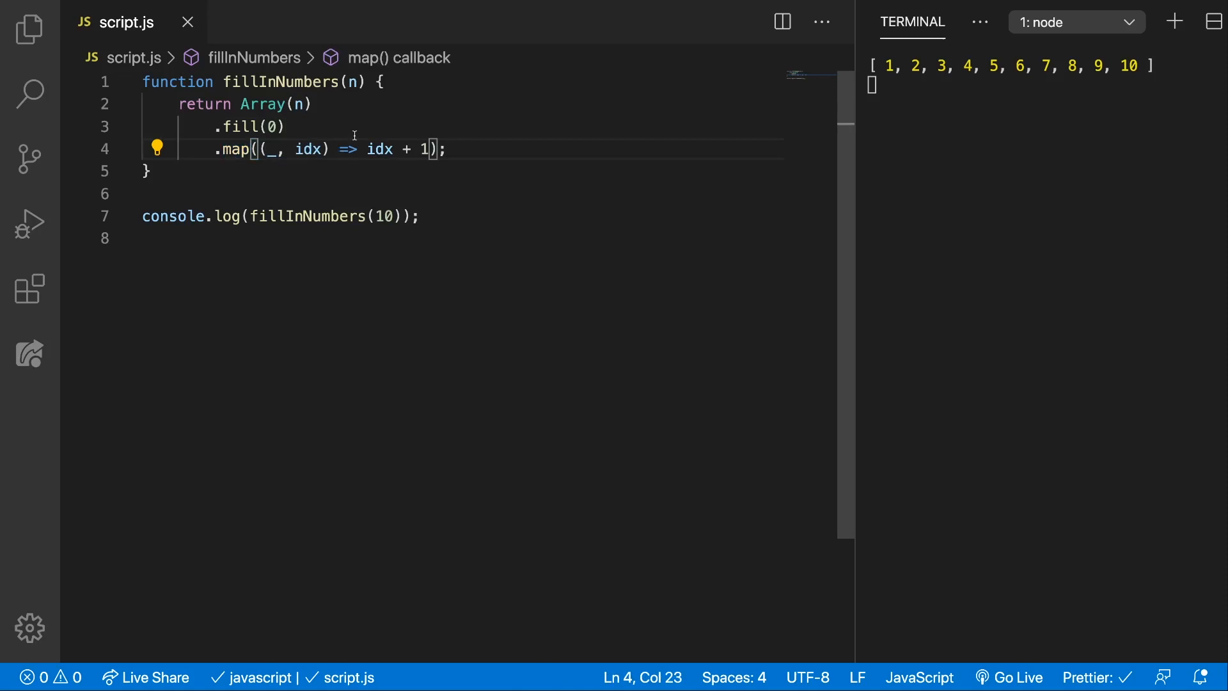
{"action": "double_click", "coordinate": [378, 148]}
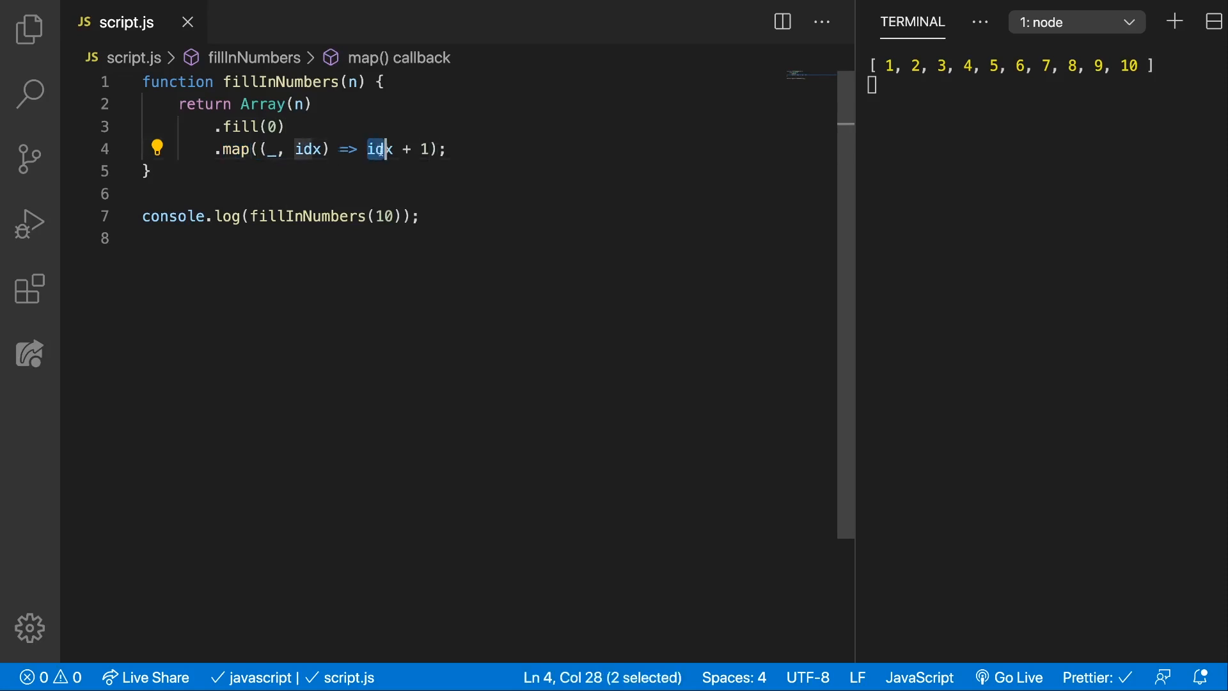
{"action": "left_click", "coordinate": [431, 150]}
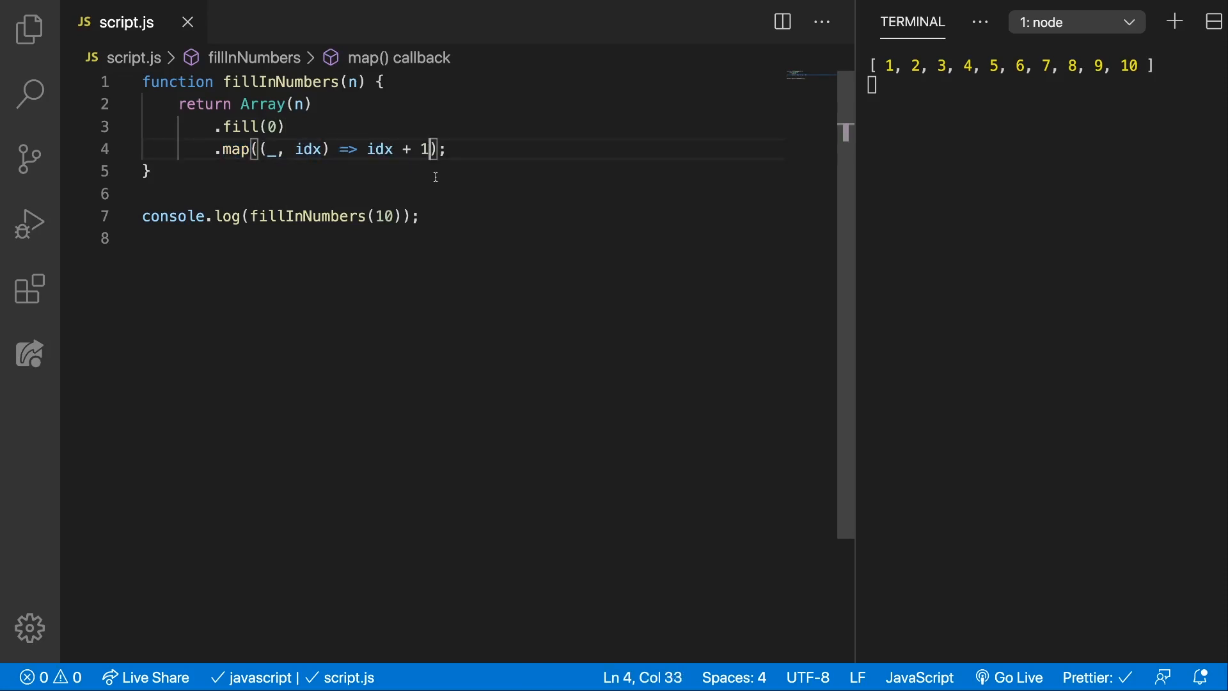